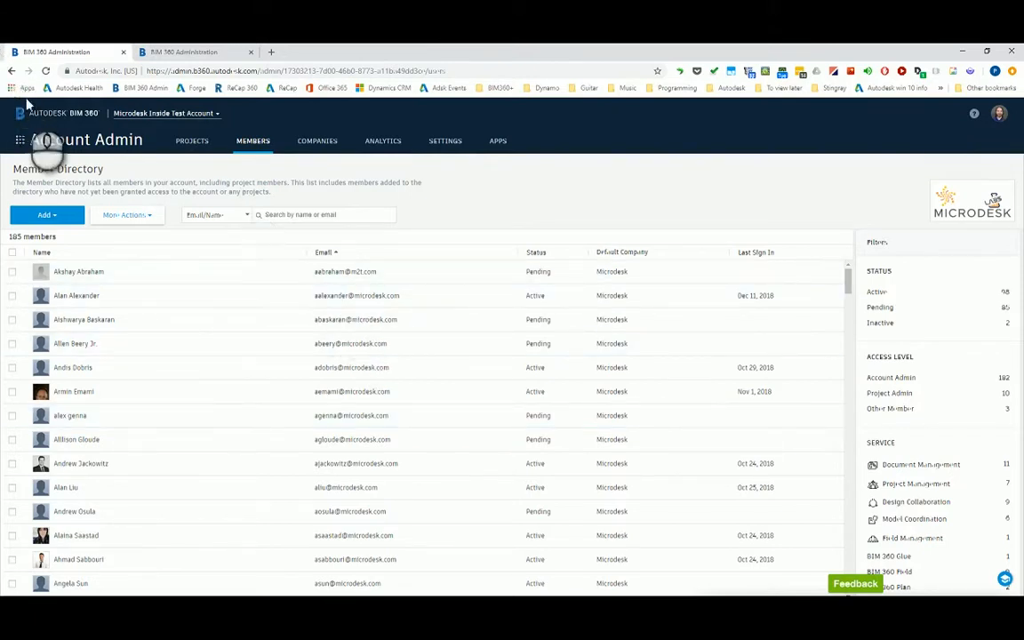
Start a spreadsheet member import from the Add menu and download the member list template.
left_click(46, 213)
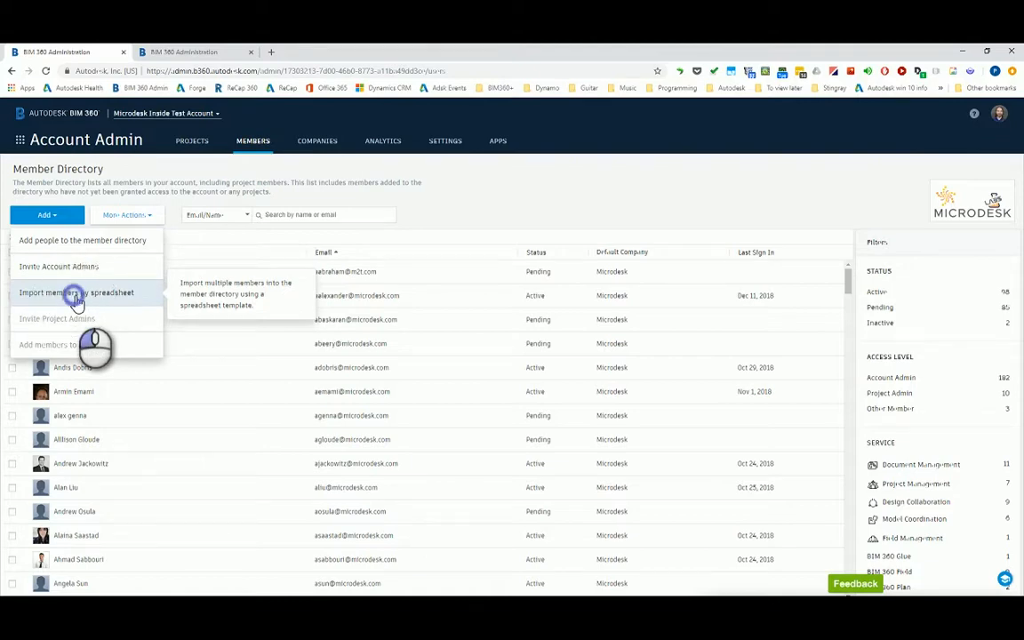
left_click(76, 292)
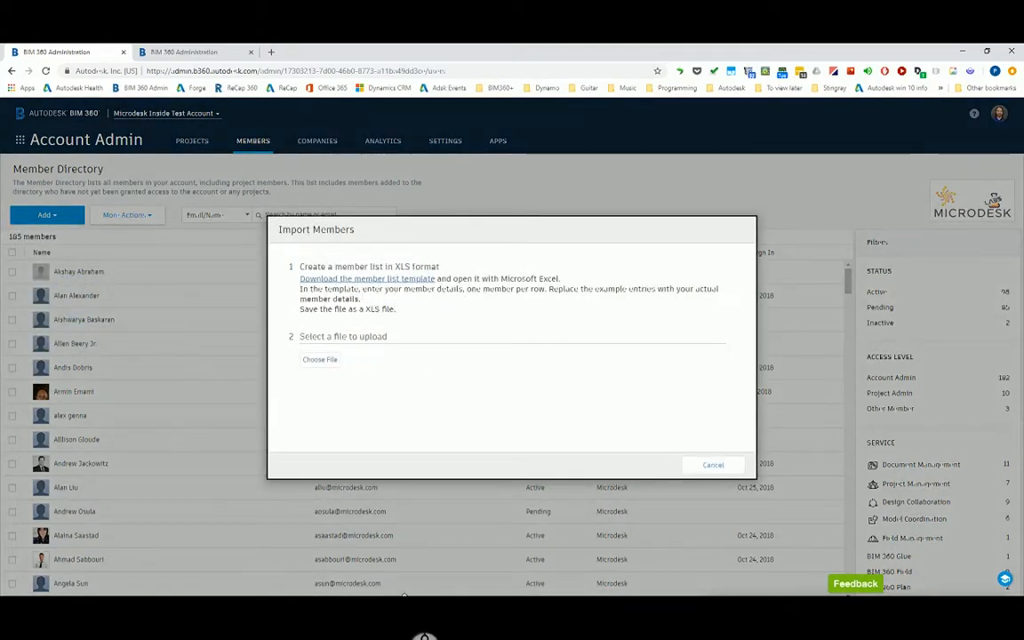
left_click(366, 278)
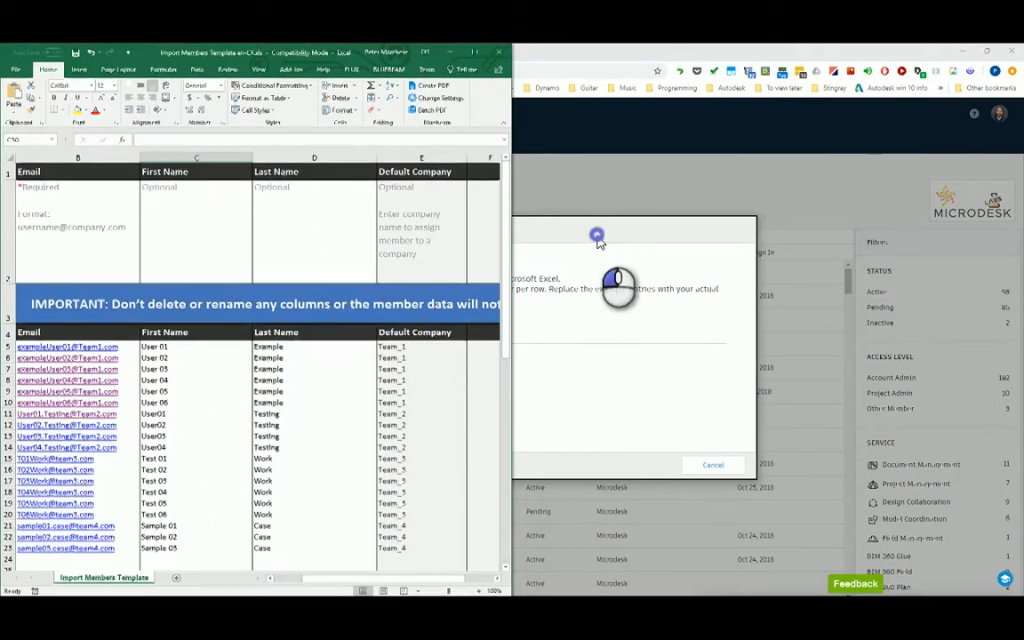
Upload the filled-in member template file and start importing its members.
left_click(320, 359)
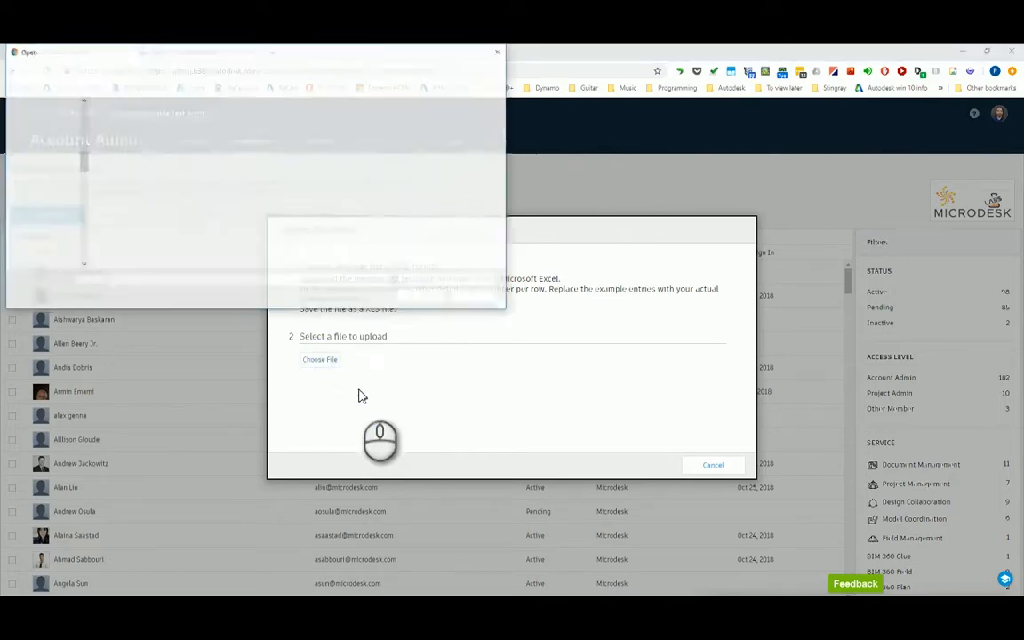
left_click(320, 359)
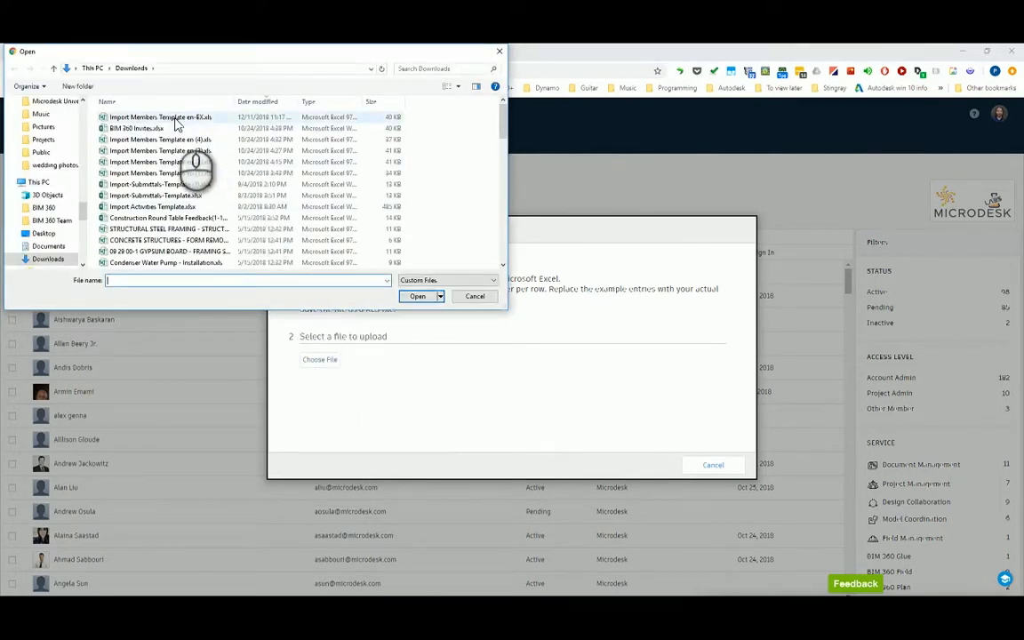
left_click(416, 295)
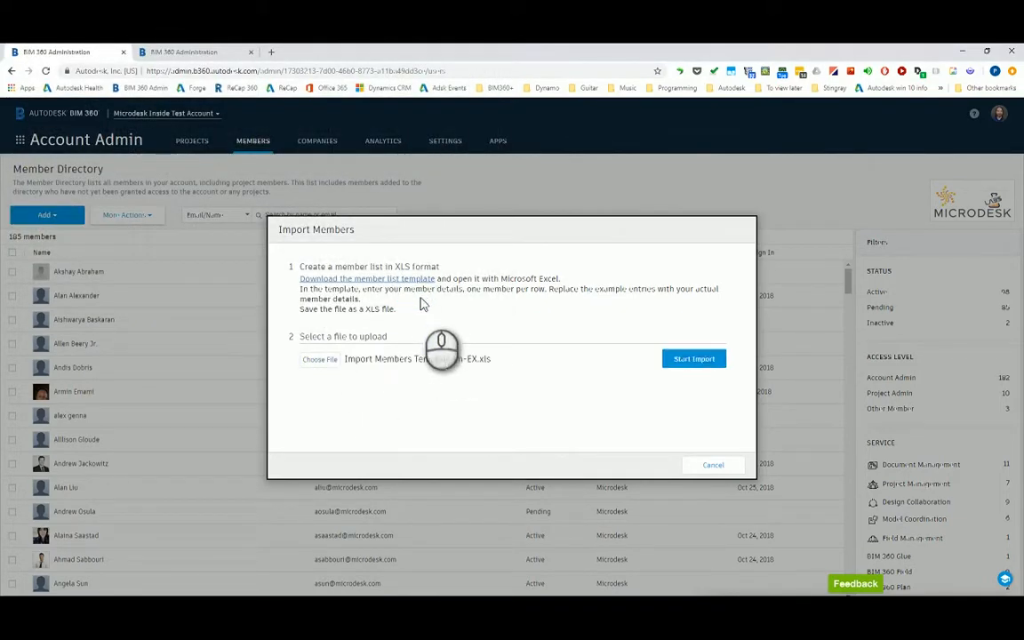
left_click(693, 359)
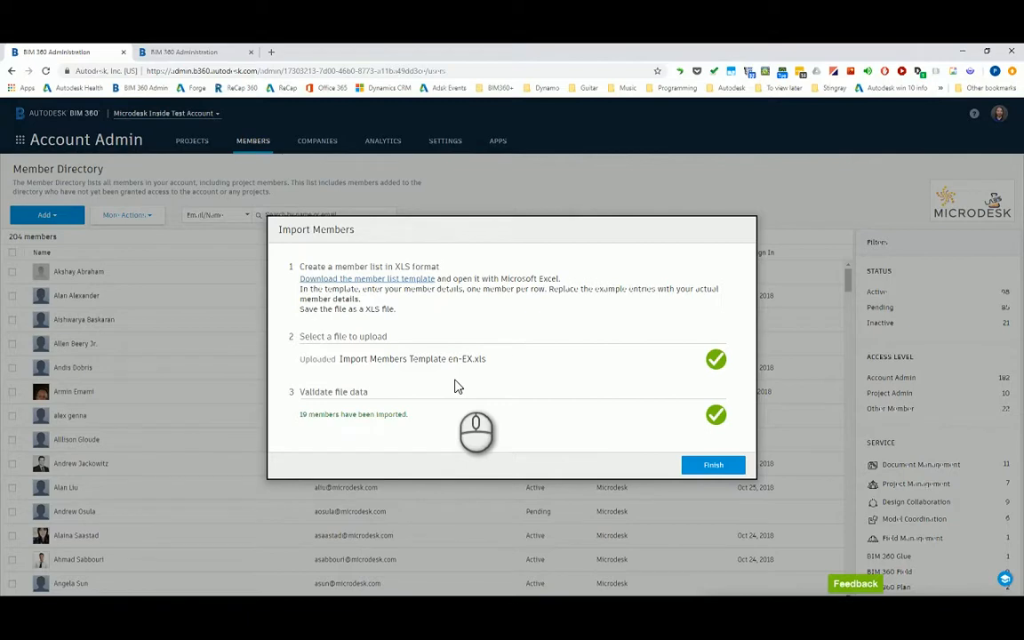
Finish the import, review the updated member directory and reopen the Add menu.
left_click(713, 464)
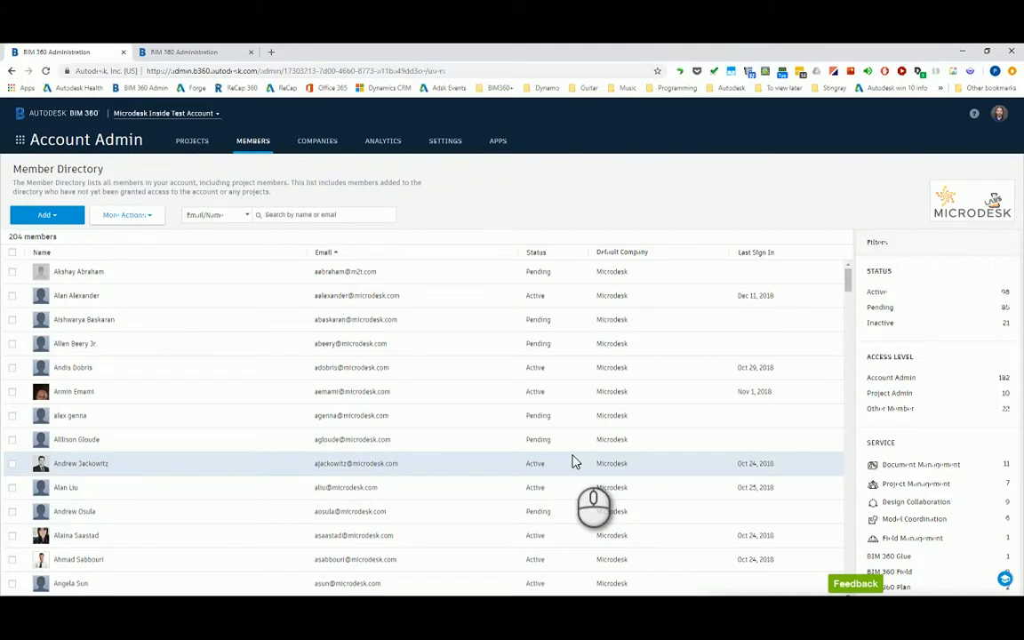
left_click(46, 213)
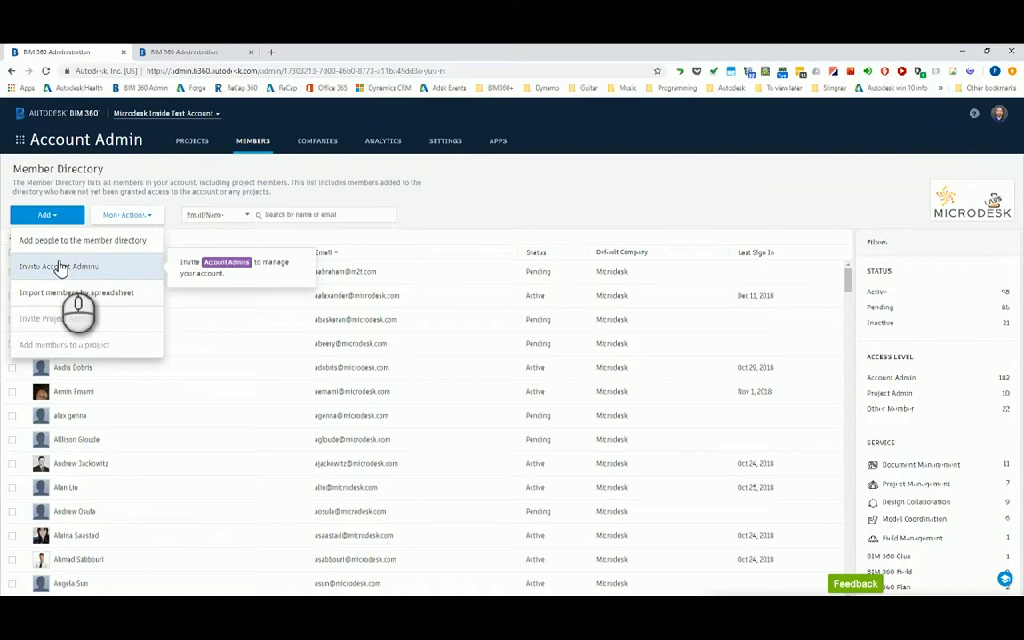
left_click(59, 266)
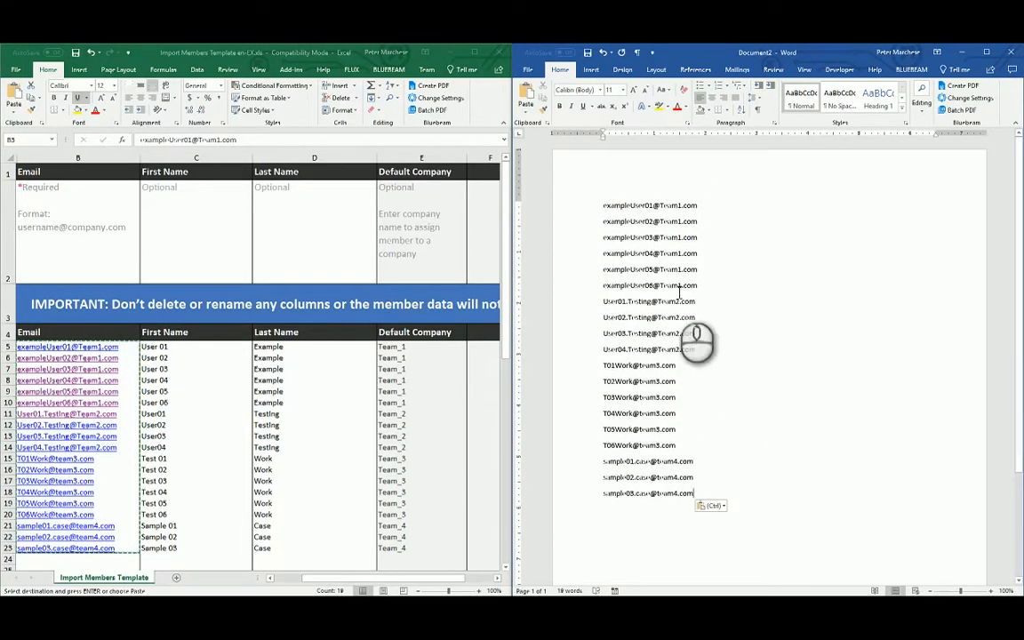
mouse_move(750, 329)
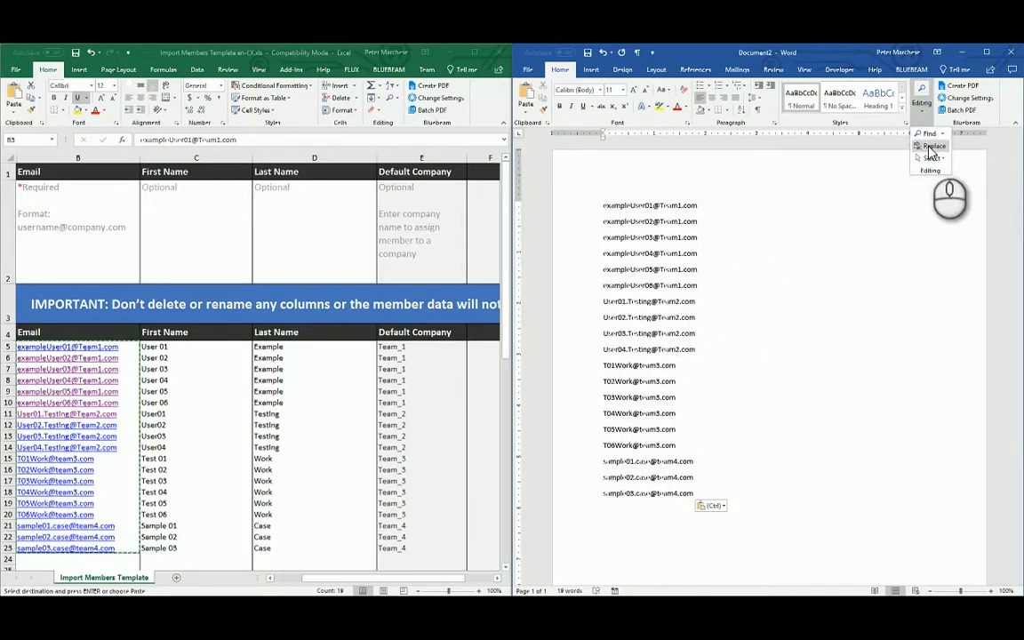
Replace every paragraph mark in the pasted email column with a comma, producing one comma-separated list.
left_click(932, 145)
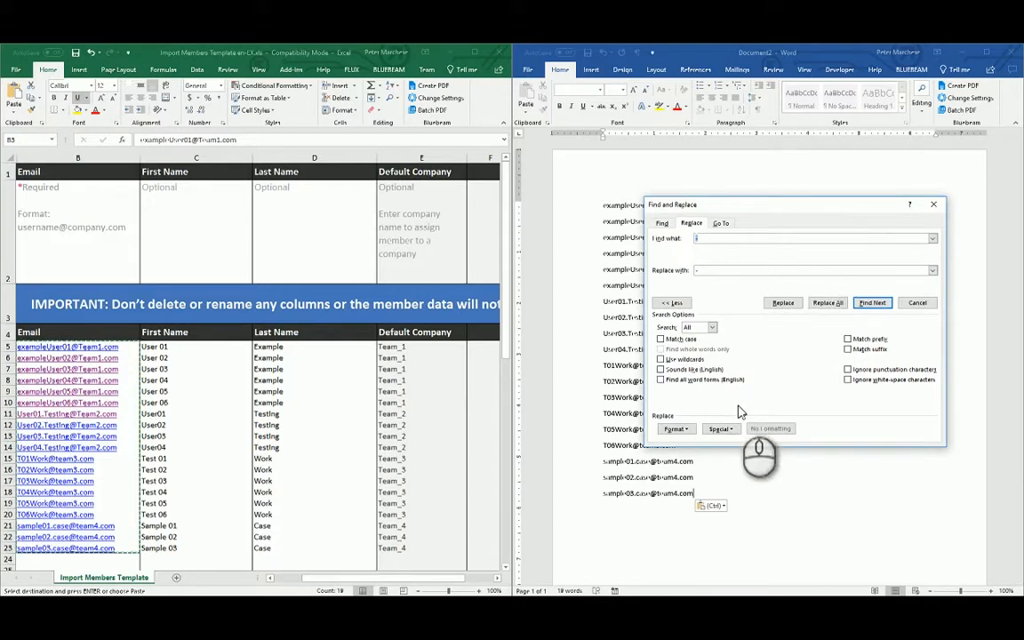
left_click(720, 428)
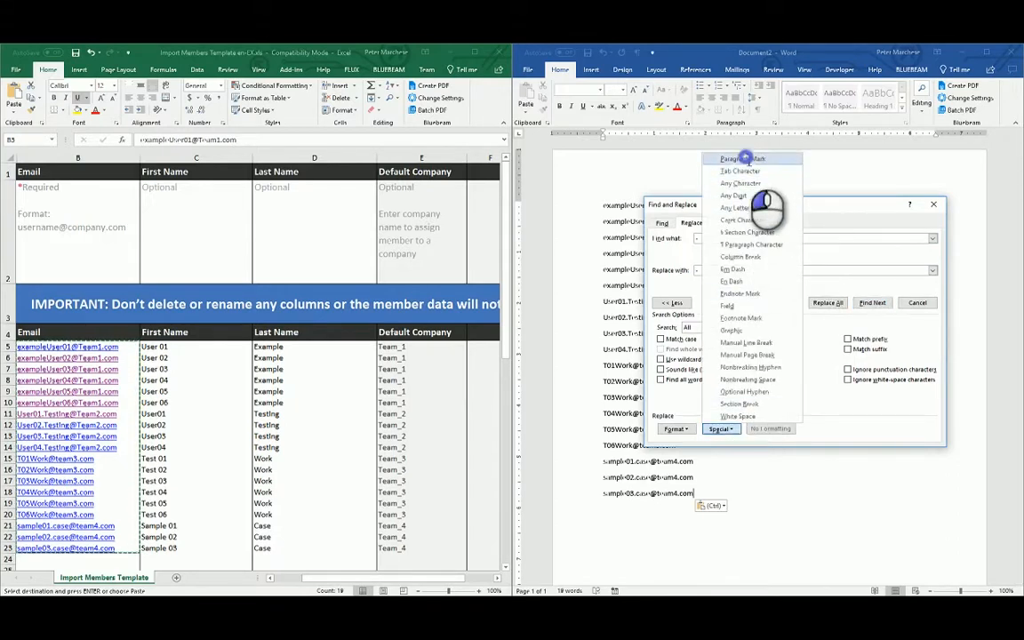
left_click(741, 158)
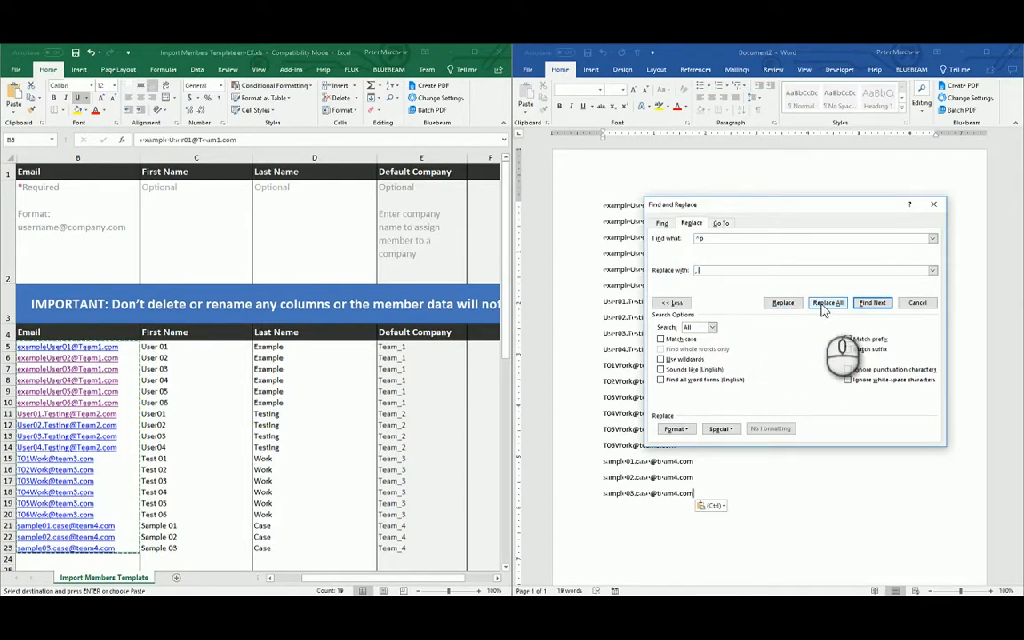
left_click(828, 302)
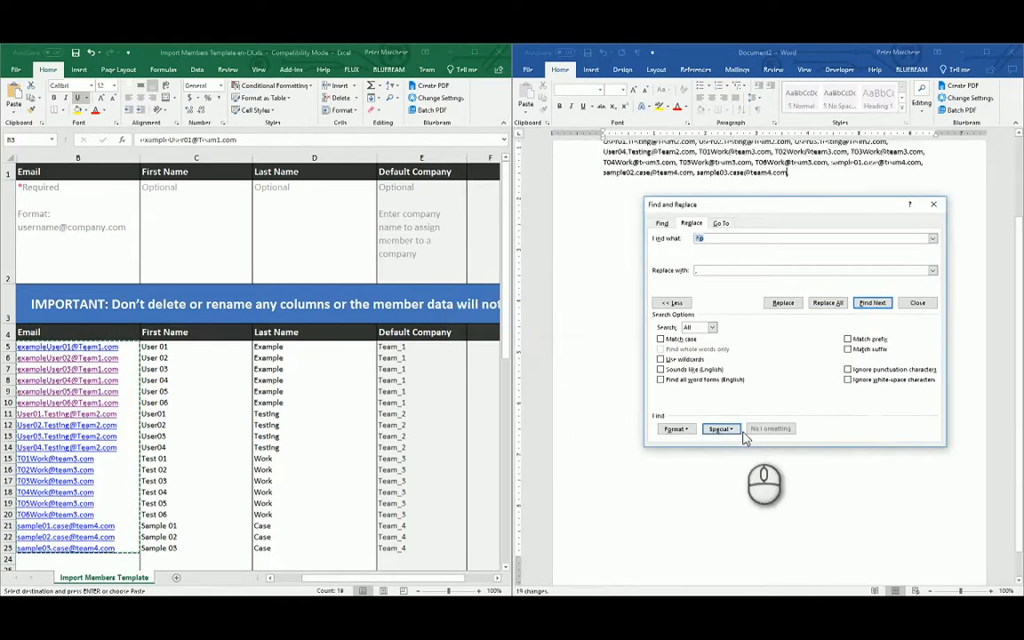
left_click(917, 302)
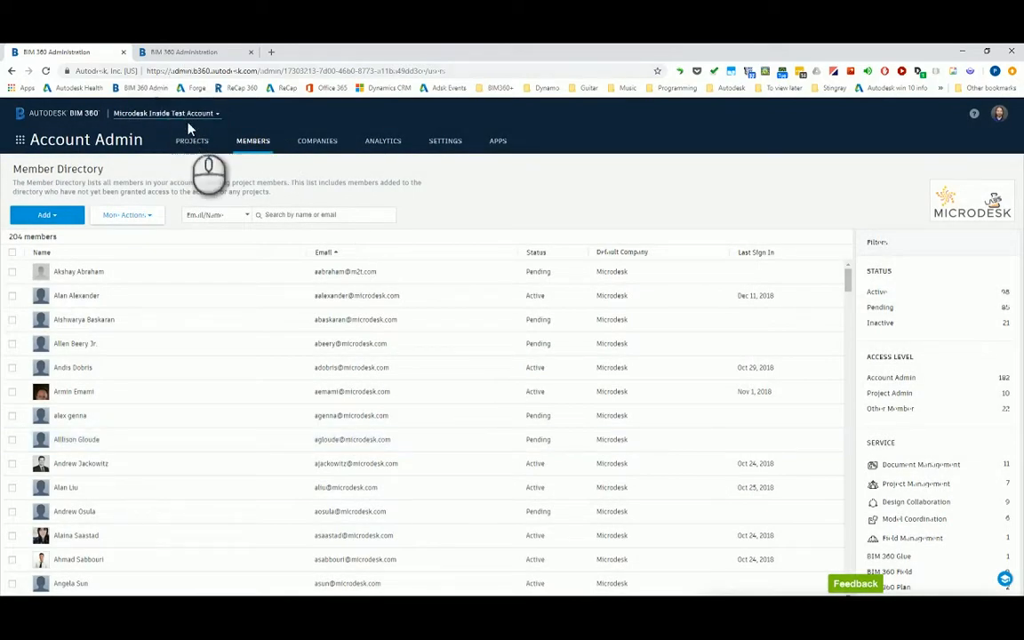
mouse_move(196, 52)
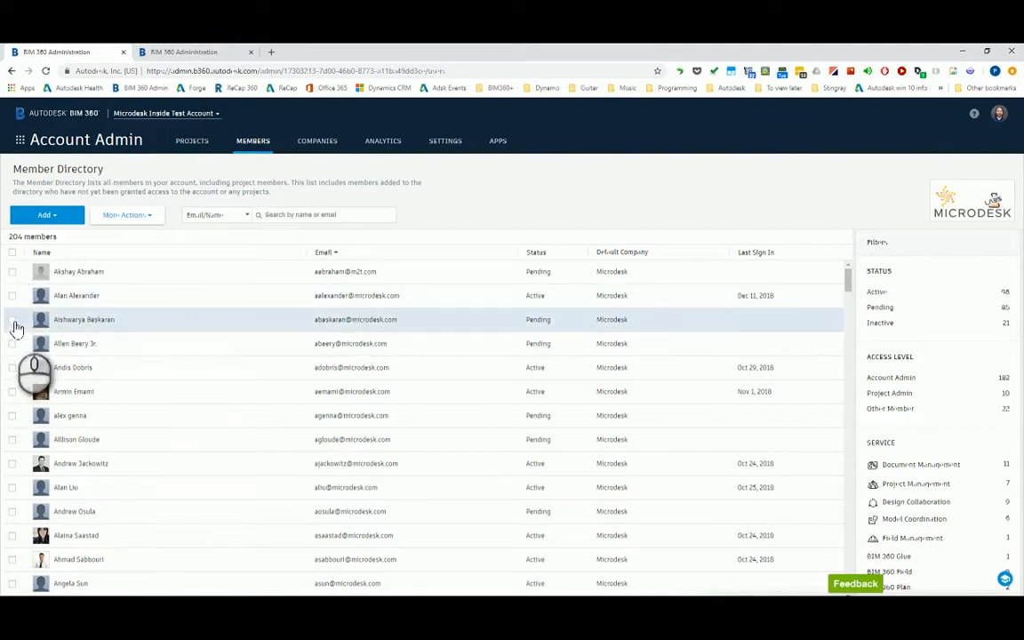
Open the design testing project's Add Project Members form.
left_click(47, 215)
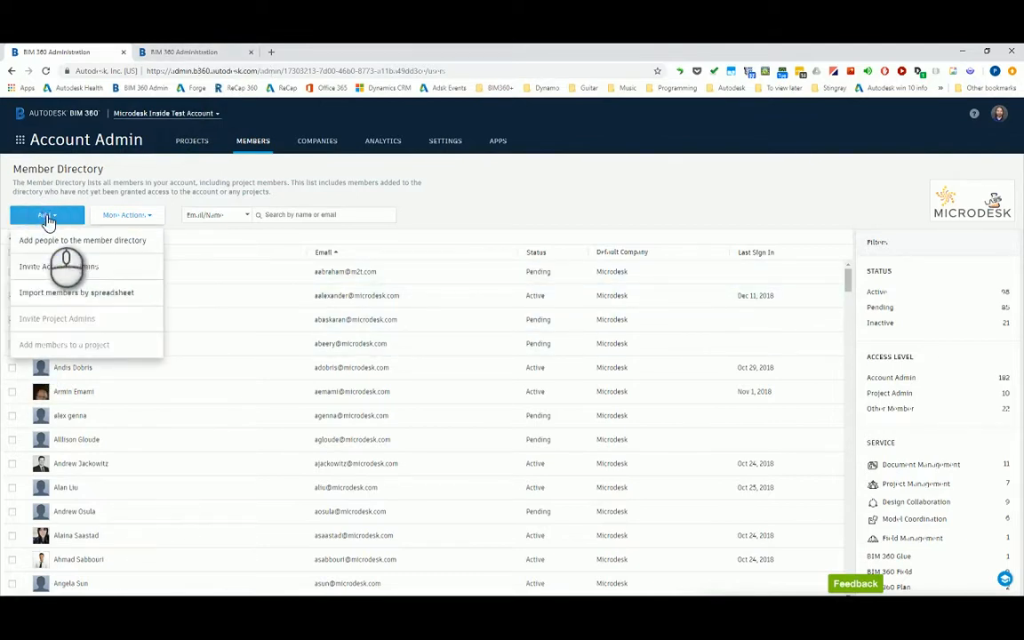
mouse_move(64, 345)
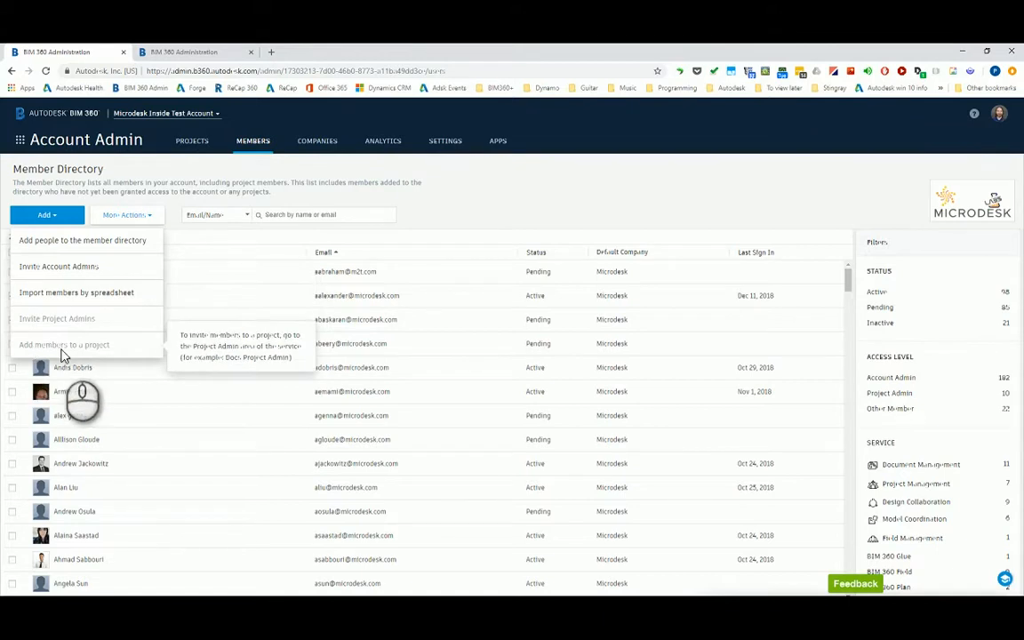
mouse_move(69, 341)
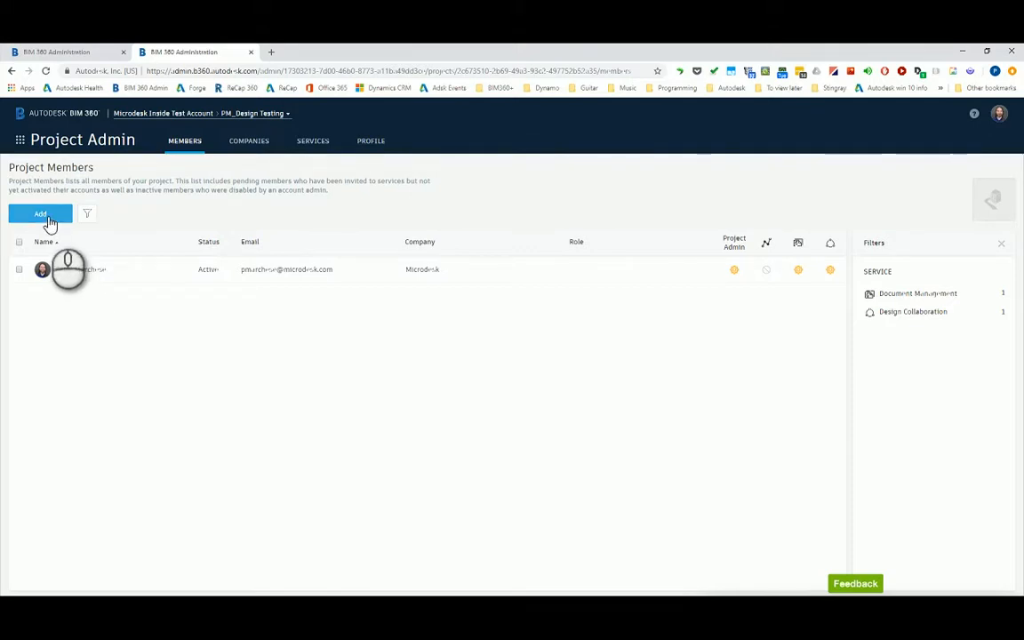
left_click(39, 213)
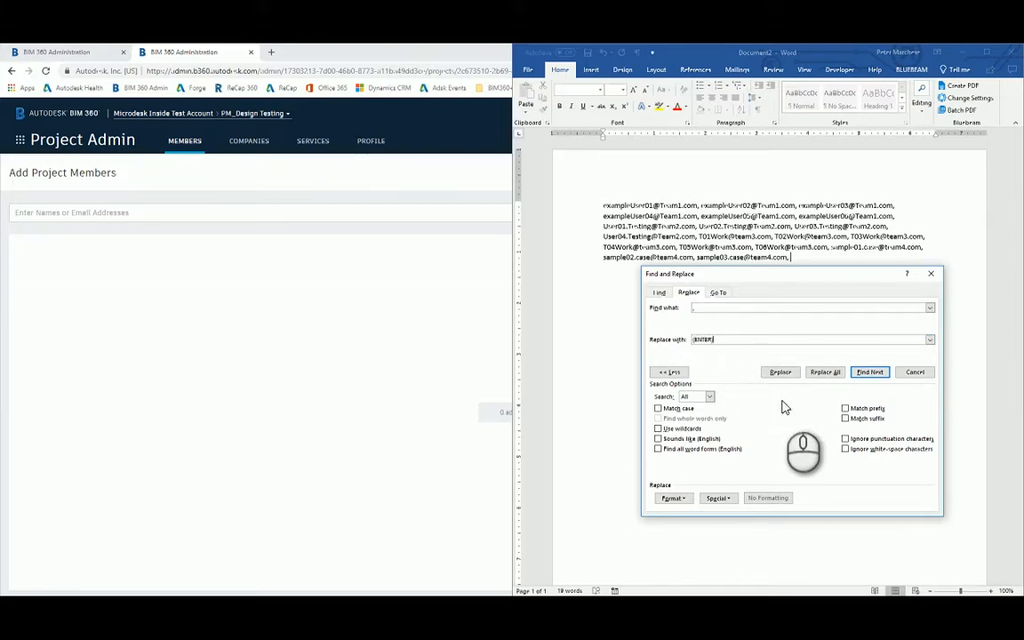
Replace every comma with an {ENTER} marker, 18 replacements made, and close Find and Replace.
left_click(825, 372)
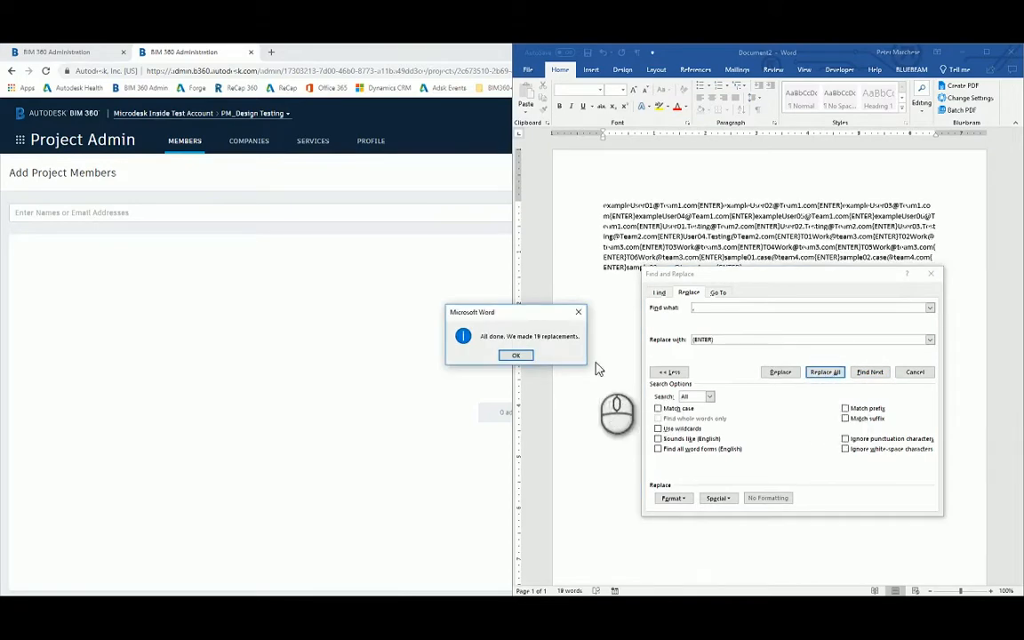
left_click(515, 355)
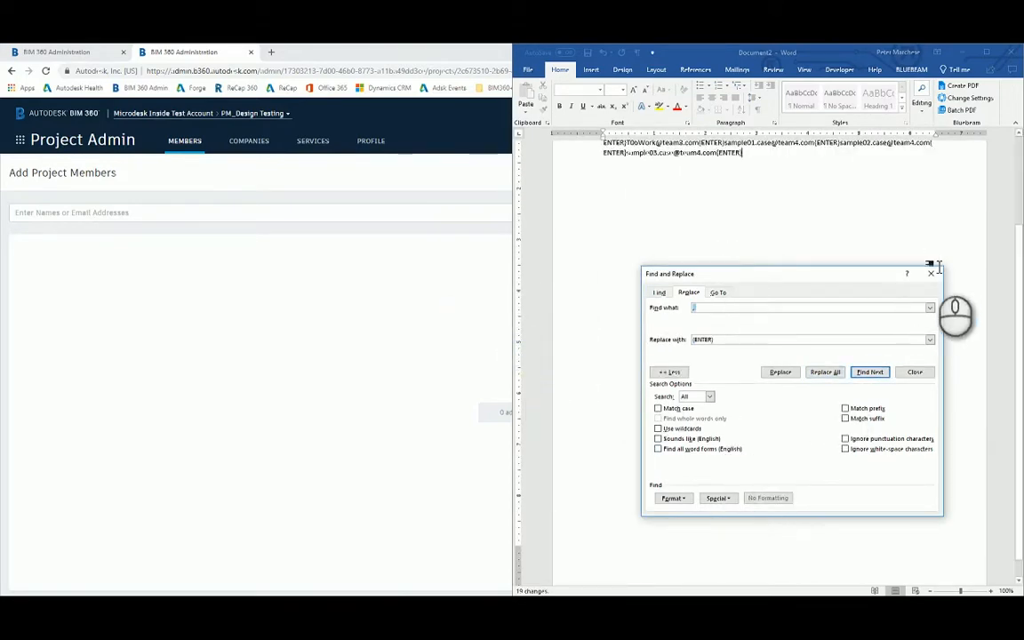
left_click(914, 372)
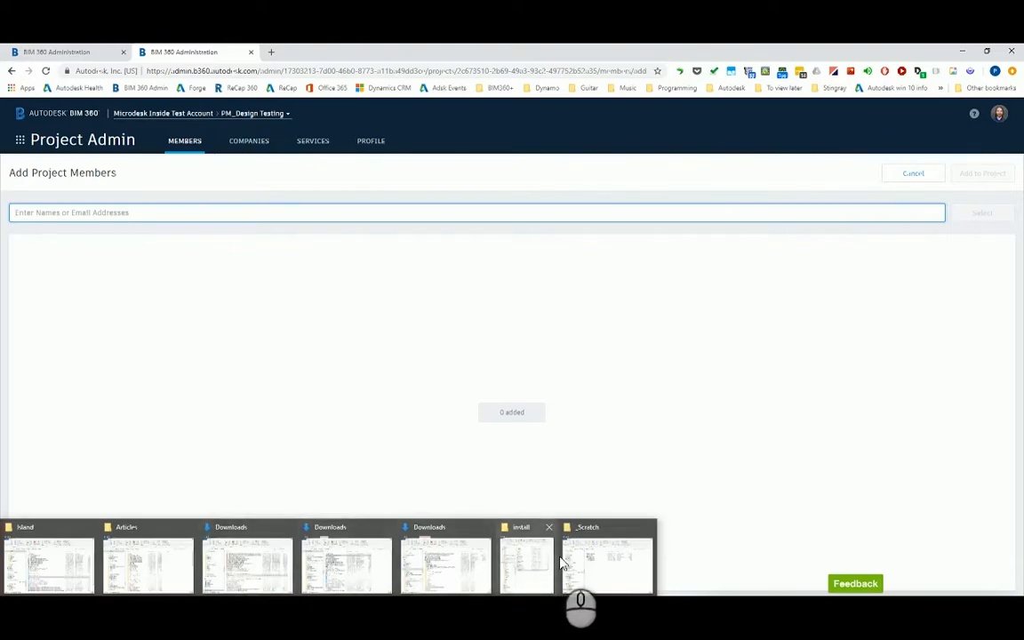
Run the AutoIt script from its install folder to enter the emails into the Add Project Members list.
left_click(525, 566)
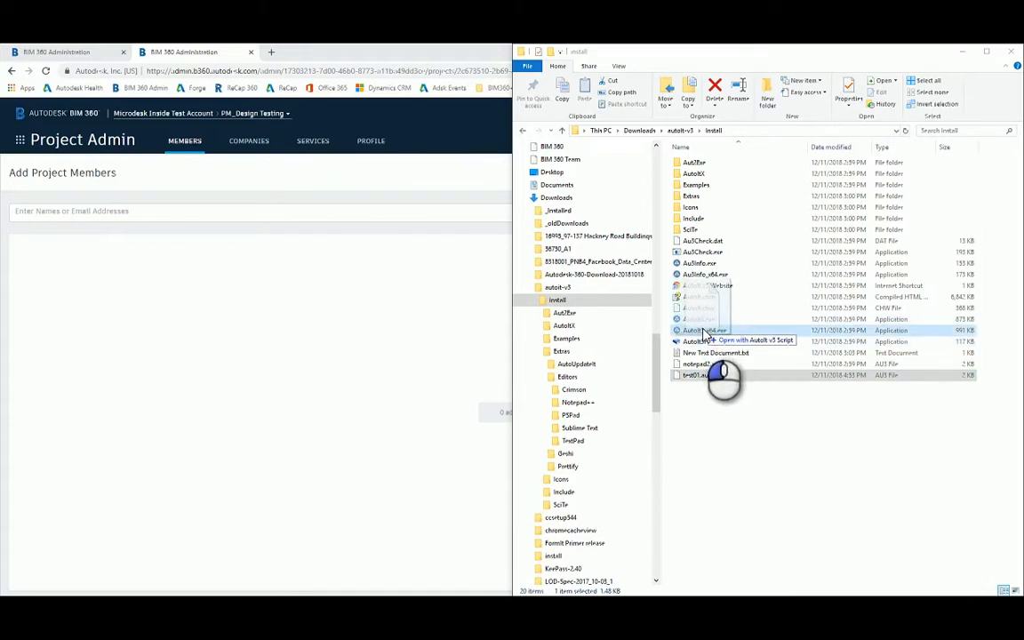
double_click(702, 329)
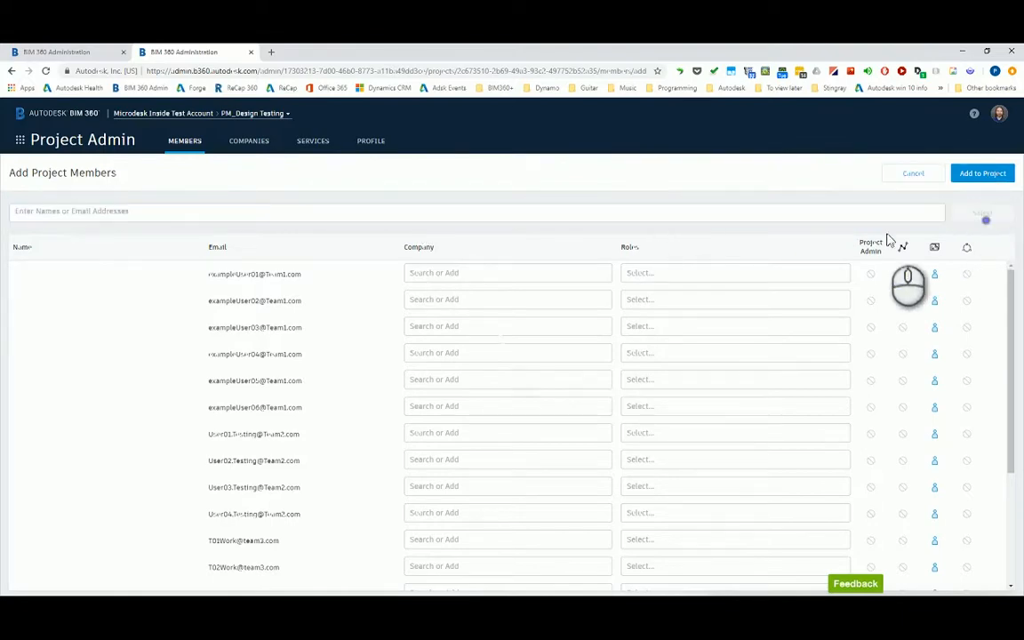
scroll("down", 3)
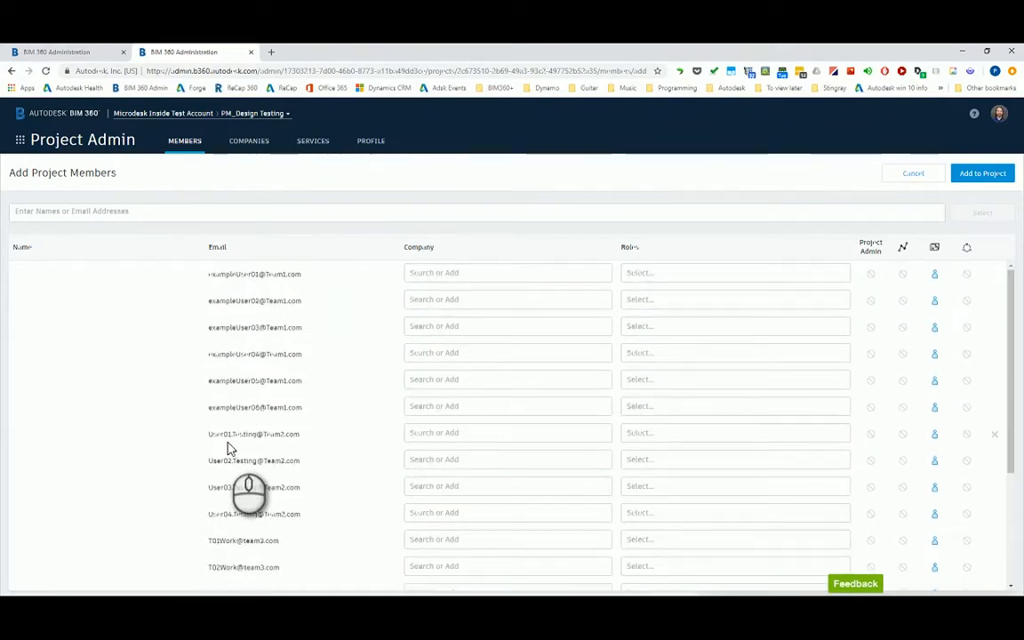
mouse_move(195, 442)
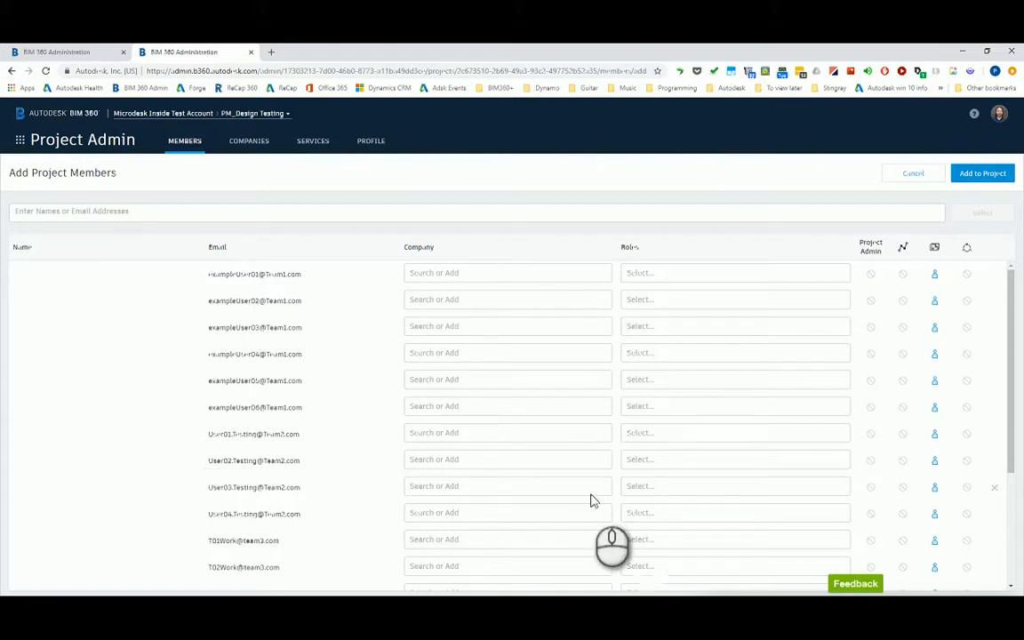
mouse_move(633, 560)
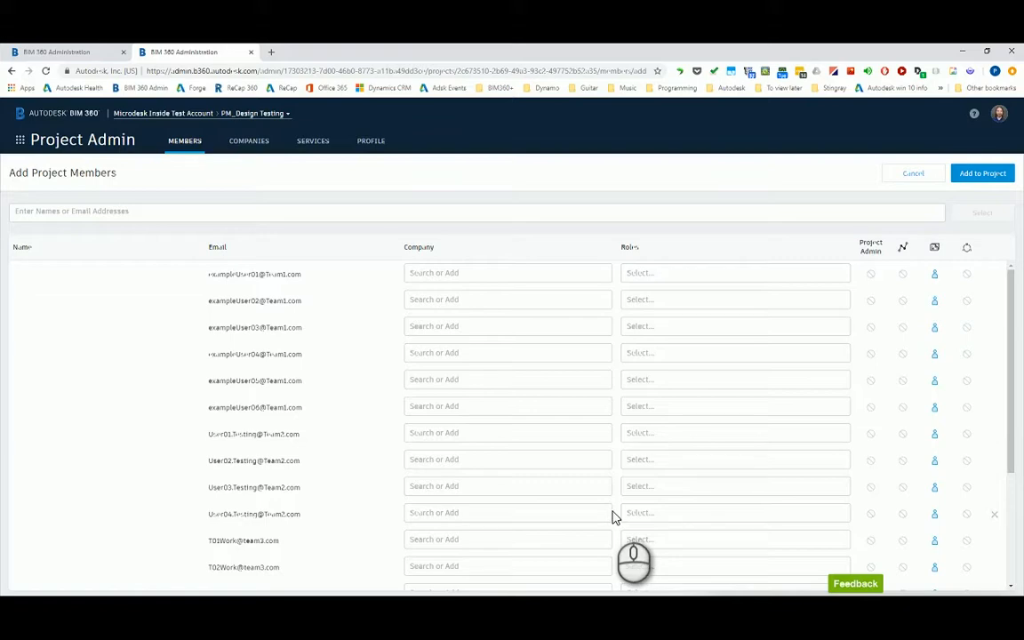